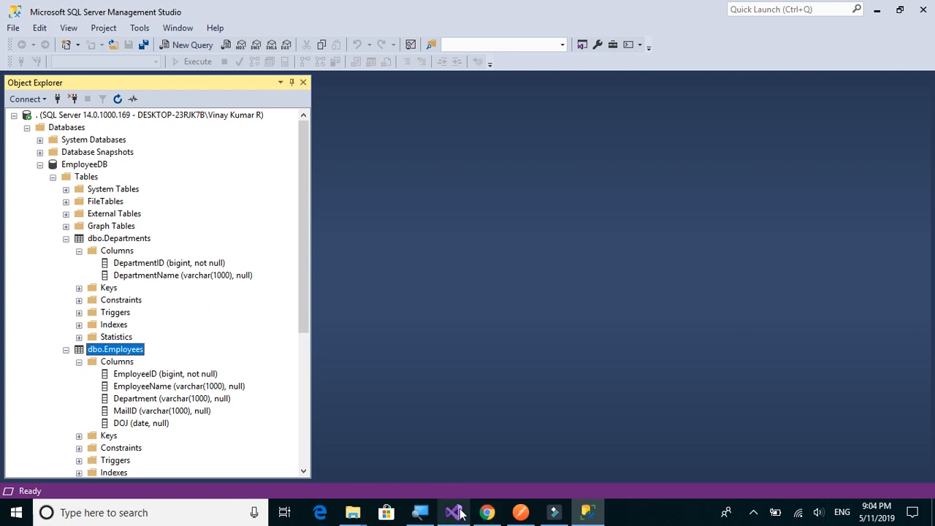
# Switch to the WebAPI project in Visual Studio and select its Models folder
pyautogui.click(452, 512)
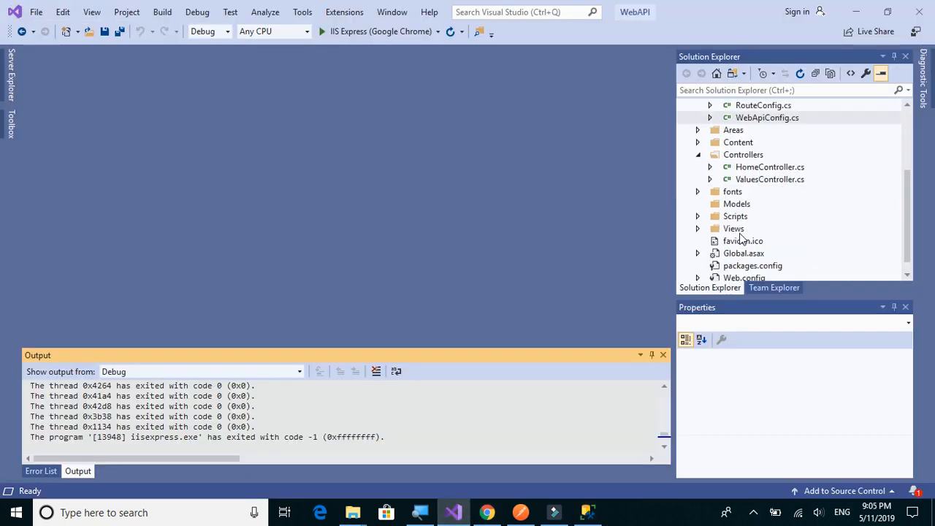
pyautogui.click(737, 204)
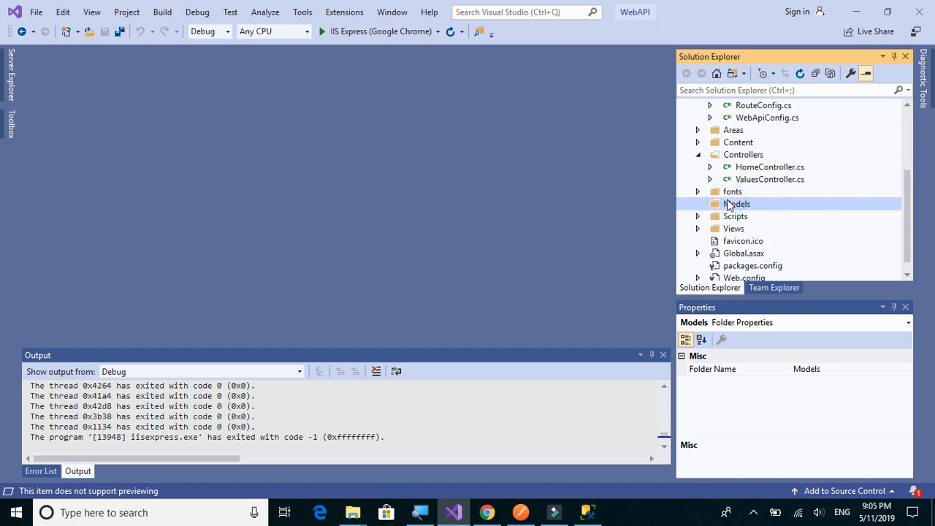
# Add a new C# Code > Class item named Department.cs to the Models folder
pyautogui.rightClick(737, 204)
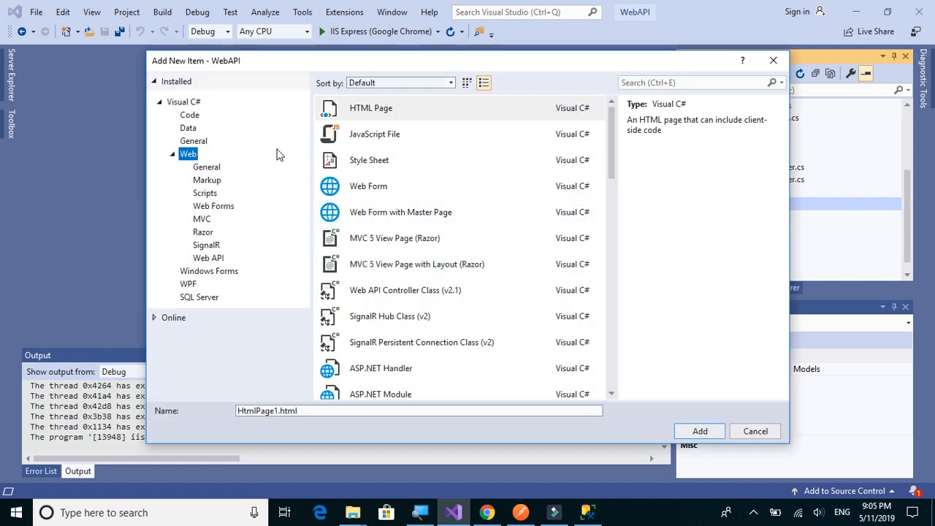
pyautogui.scroll(-3)
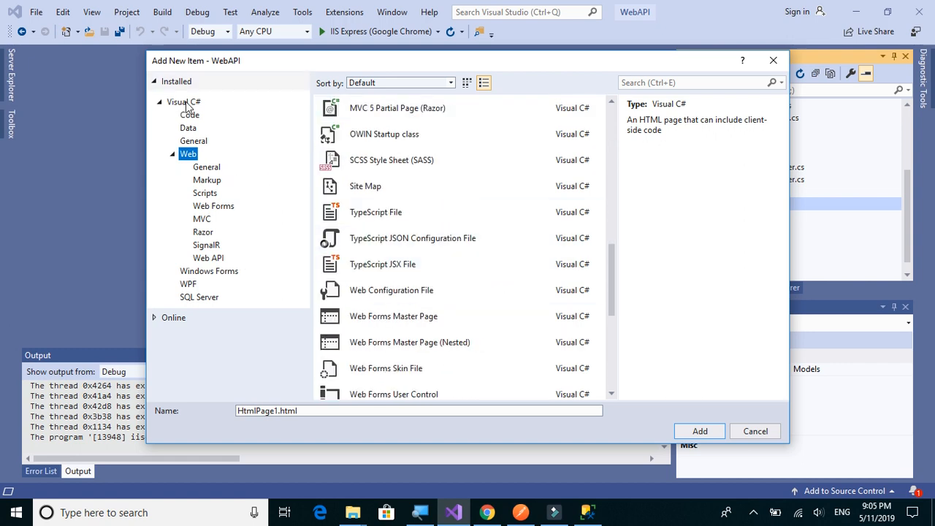
pyautogui.click(184, 101)
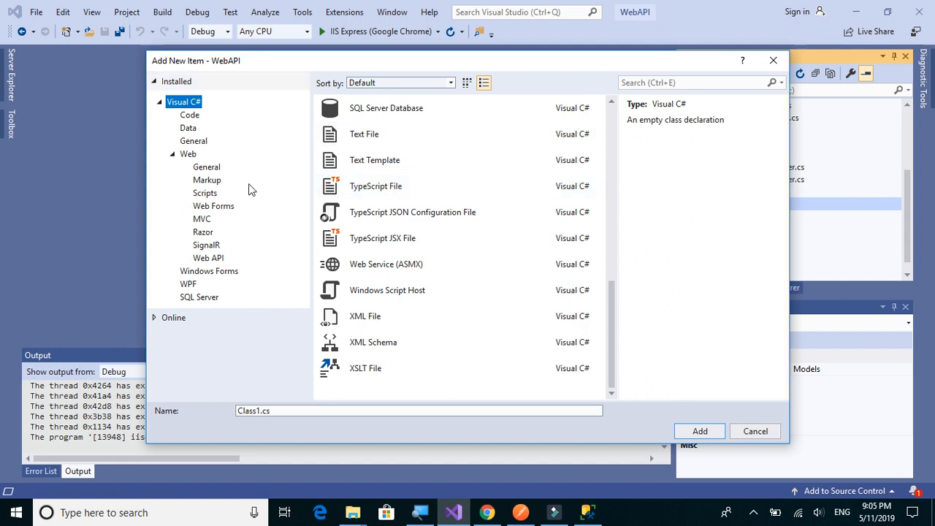
pyautogui.click(188, 154)
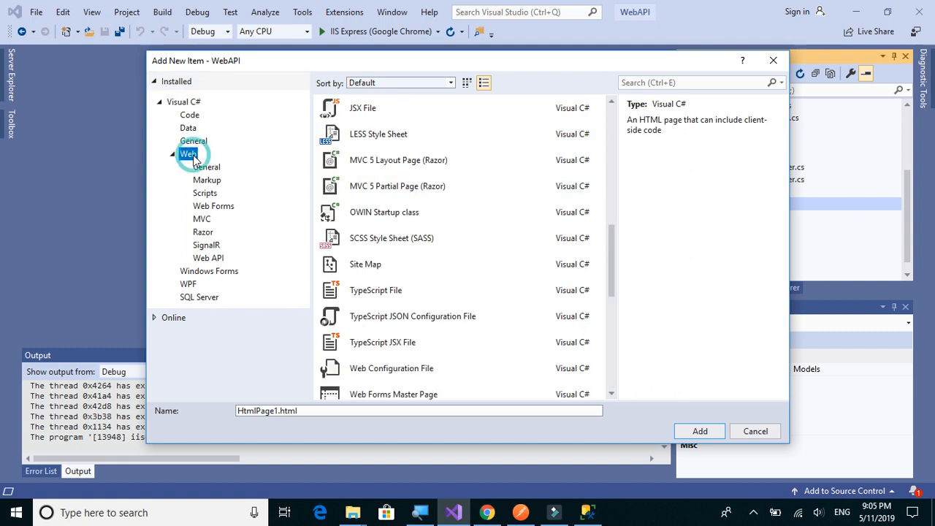
pyautogui.click(207, 166)
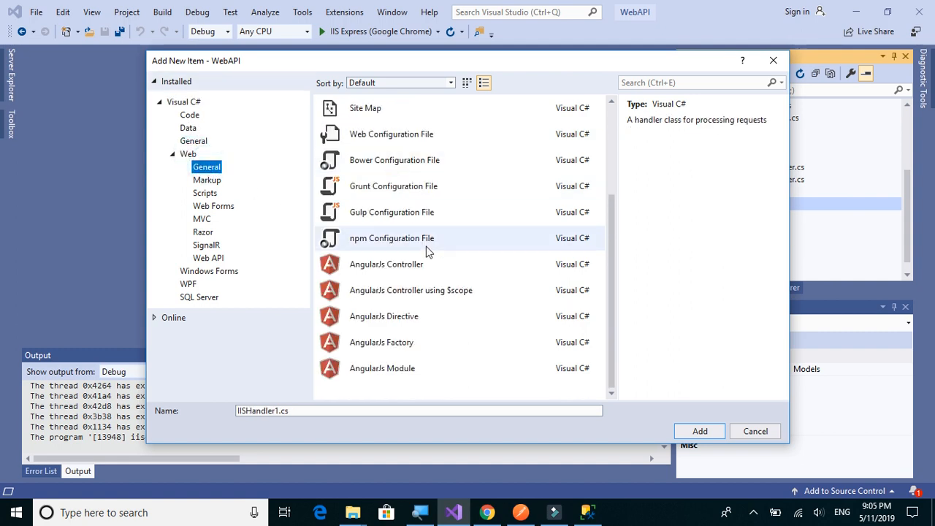
pyautogui.click(190, 114)
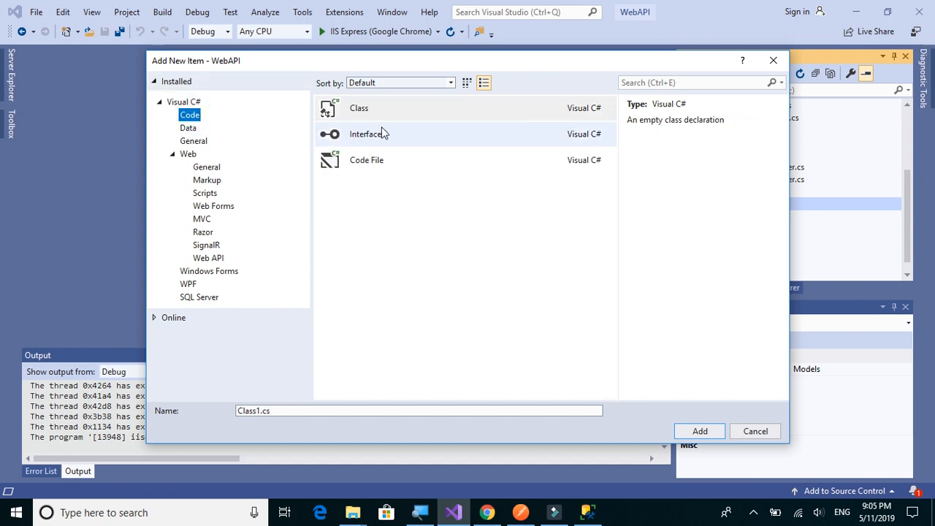
pyautogui.click(189, 115)
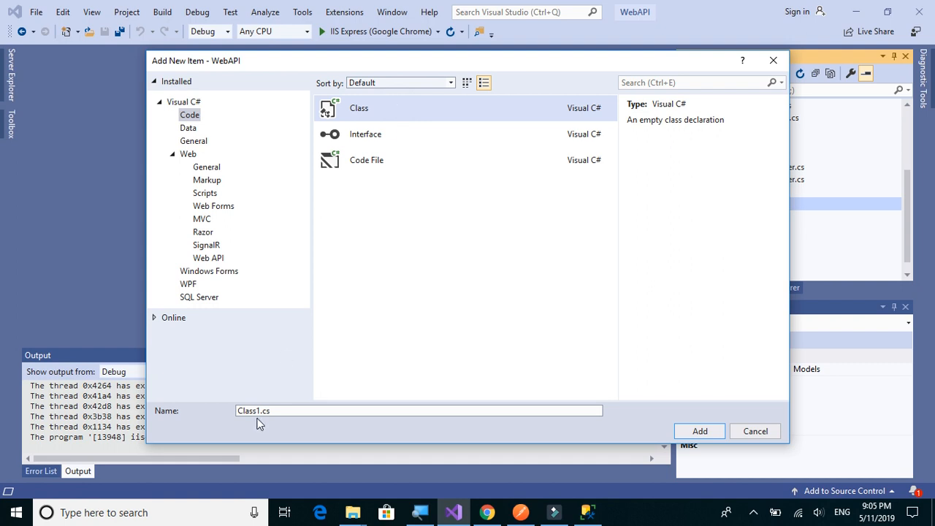
pyautogui.click(256, 409)
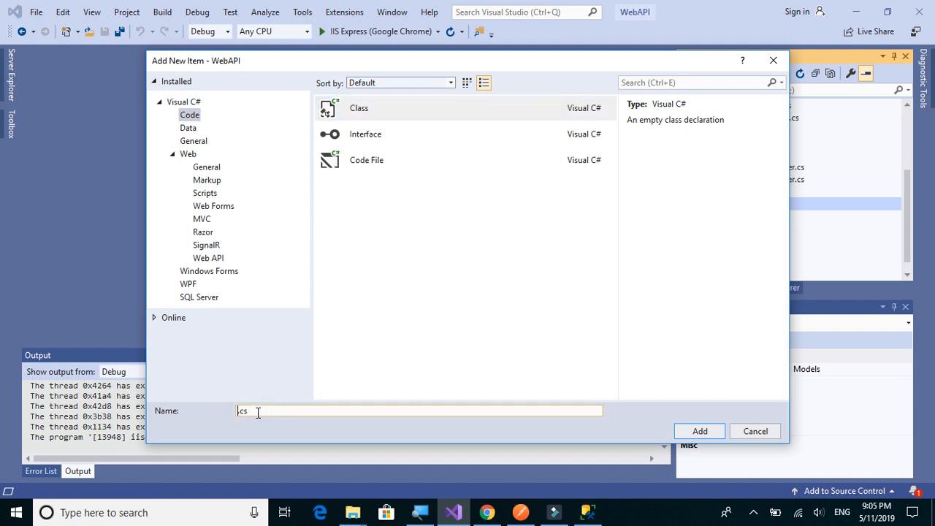
pyautogui.write('Departm')
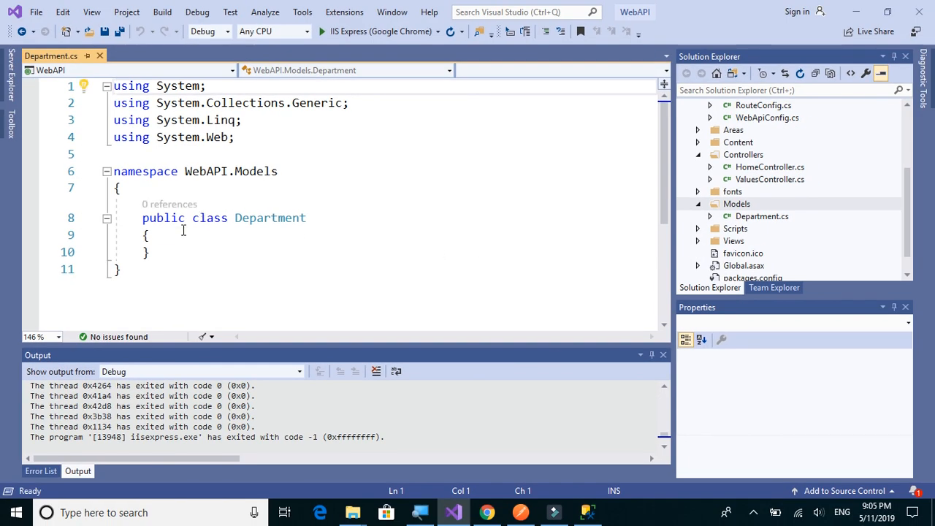
# Add a 'public long DepartmentID { get; set; }' property inside the Department class
pyautogui.press('enter')
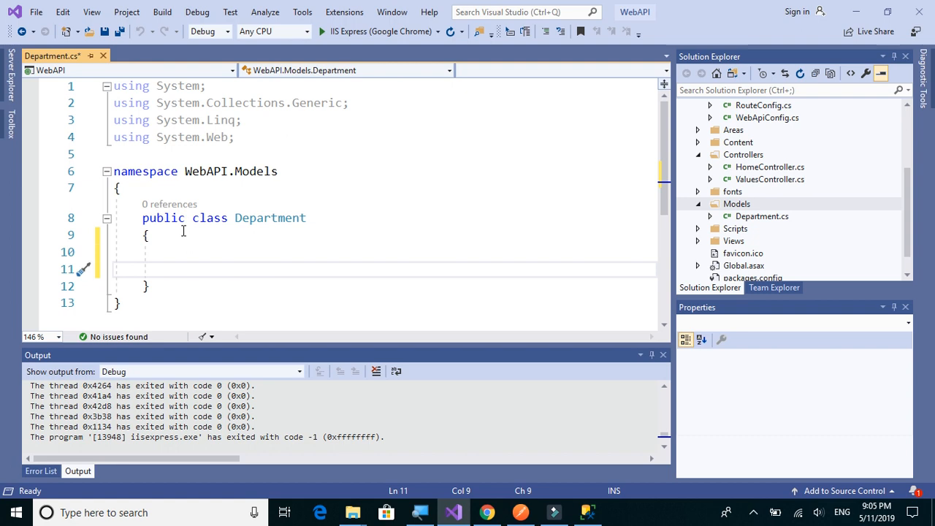
pyautogui.press('Backspace')
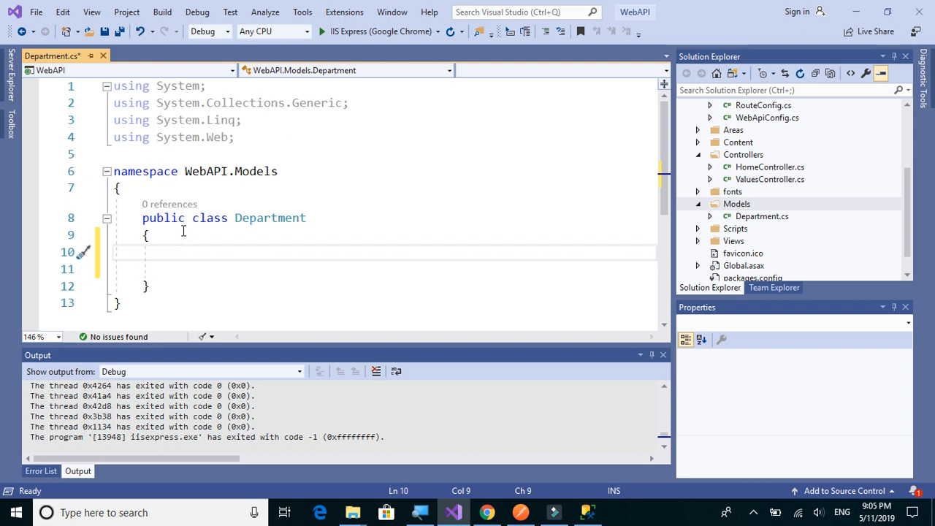
pyautogui.write('public')
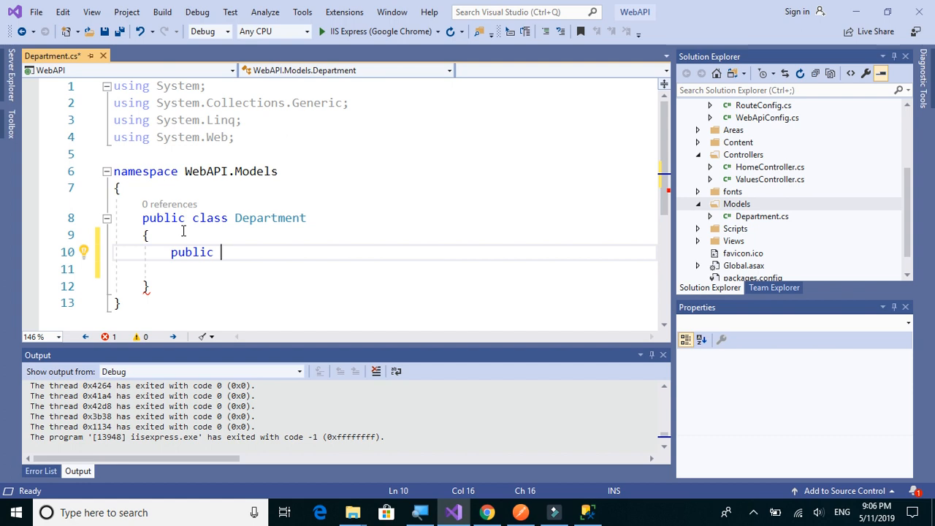
pyautogui.write('l')
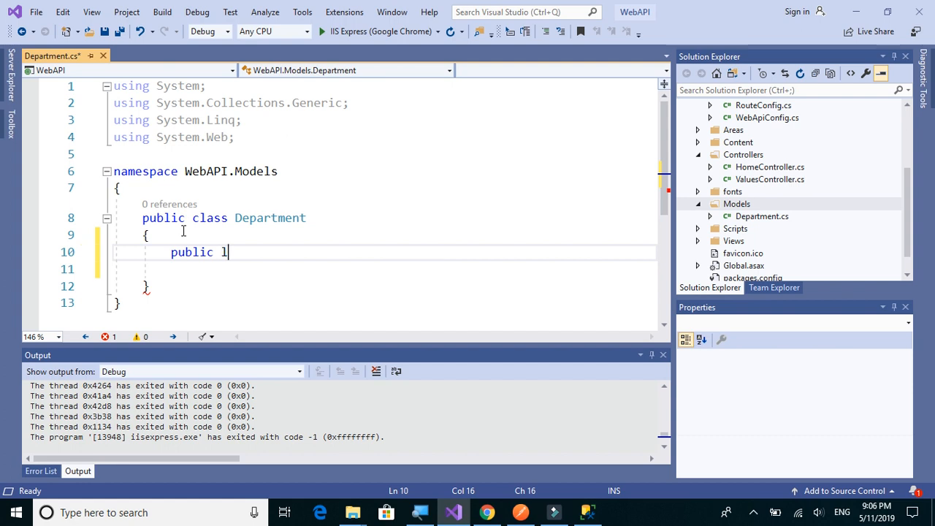
pyautogui.write('ong')
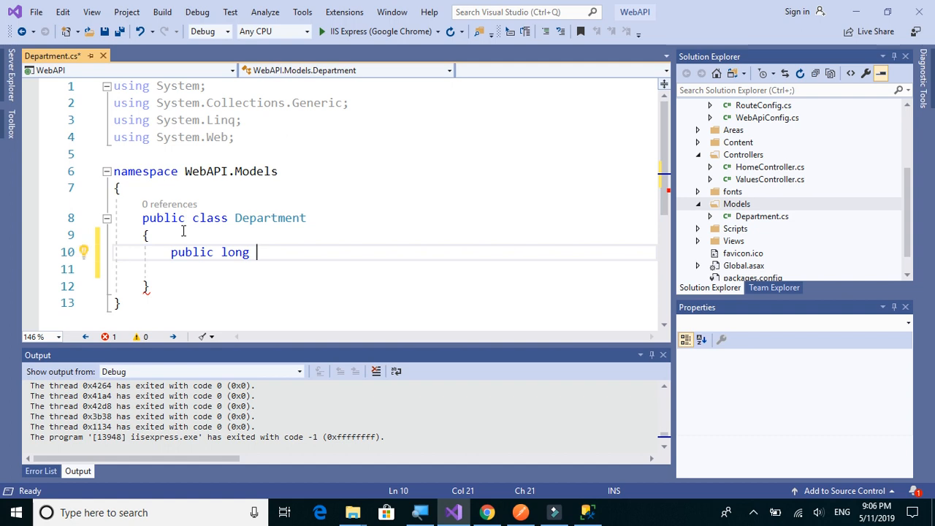
pyautogui.write('DepartmentID { { }')
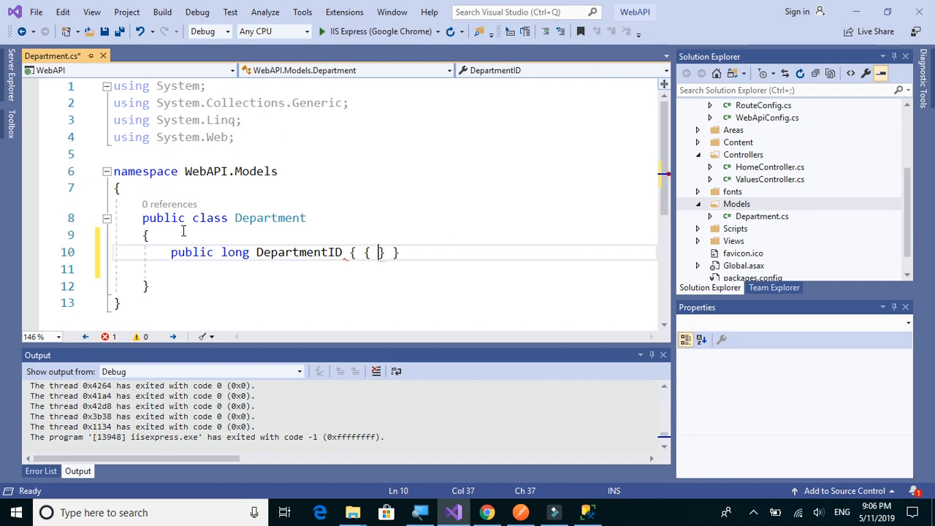
pyautogui.write('get; set;')
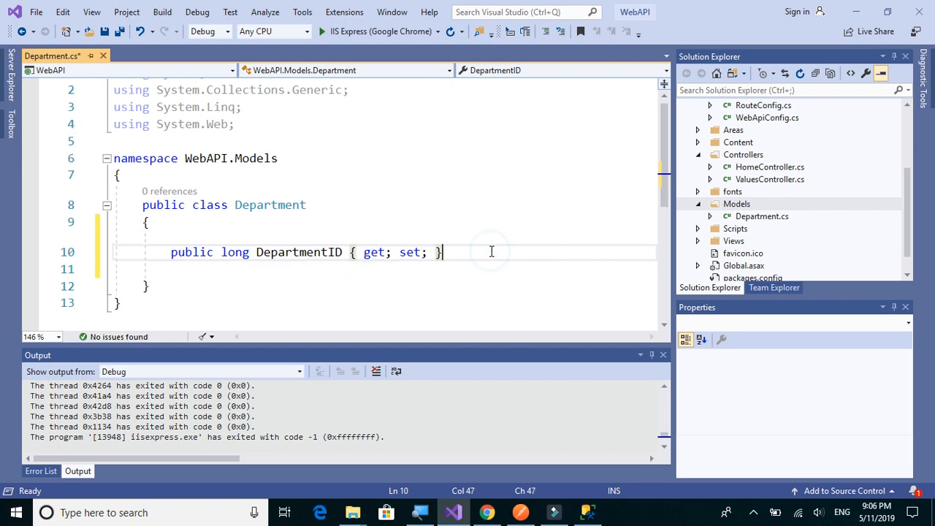
# Add a 'public string DepartmentName { get; set; }' property and save Department.cs
pyautogui.write('public')
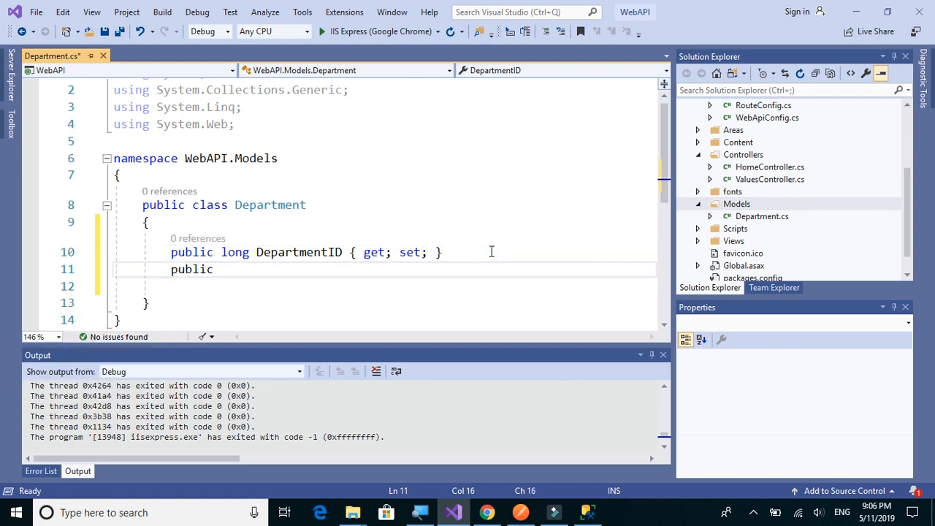
pyautogui.write('" "')
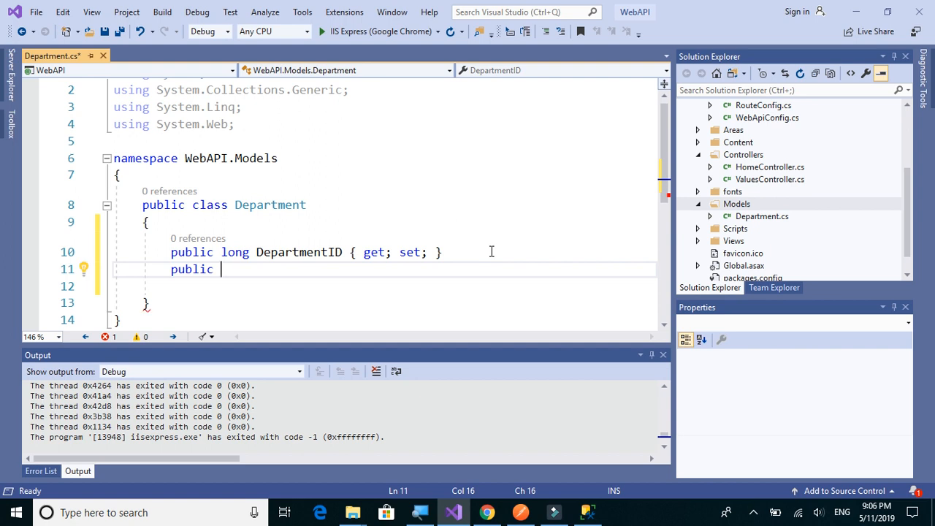
pyautogui.write('stri')
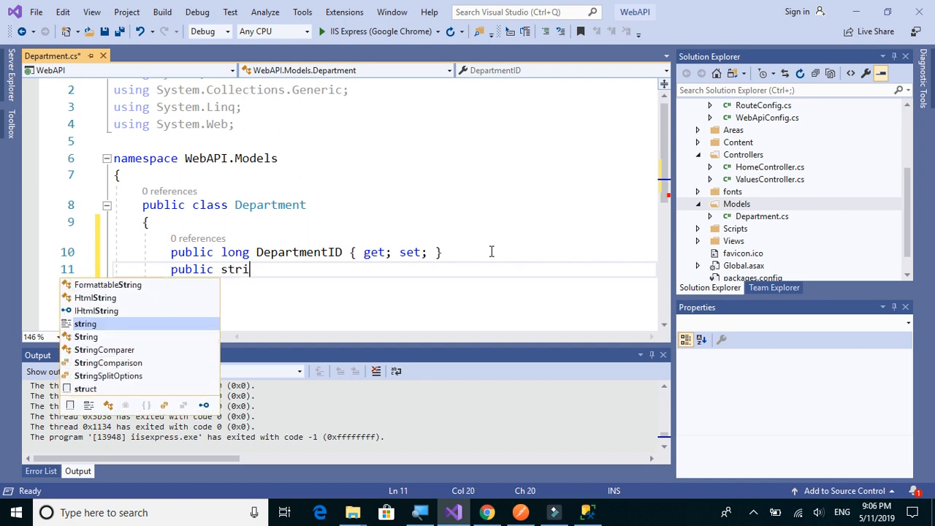
pyautogui.write('ng D')
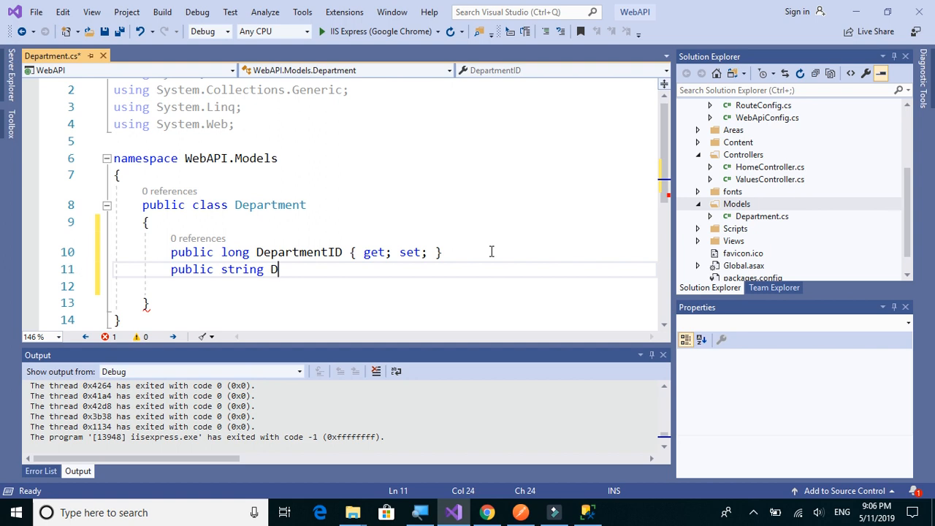
pyautogui.write('epartmentName {')
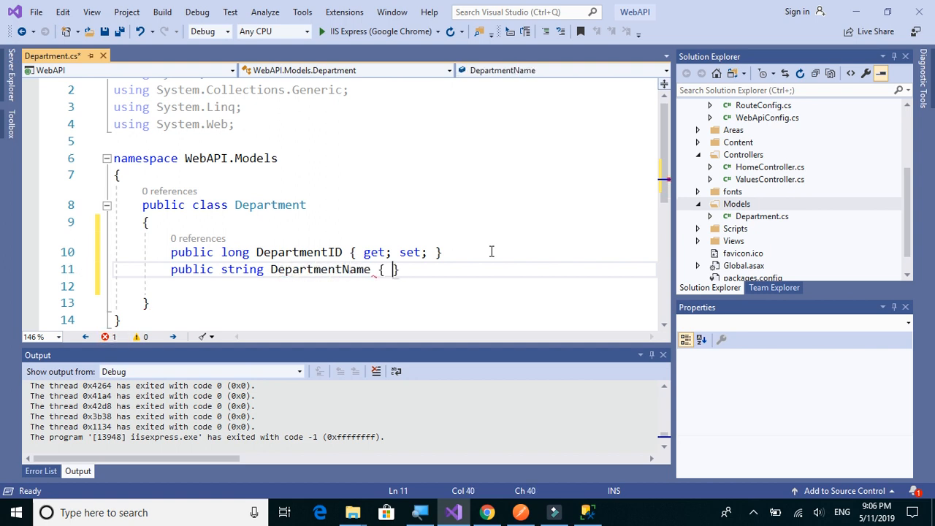
pyautogui.write('get; set')
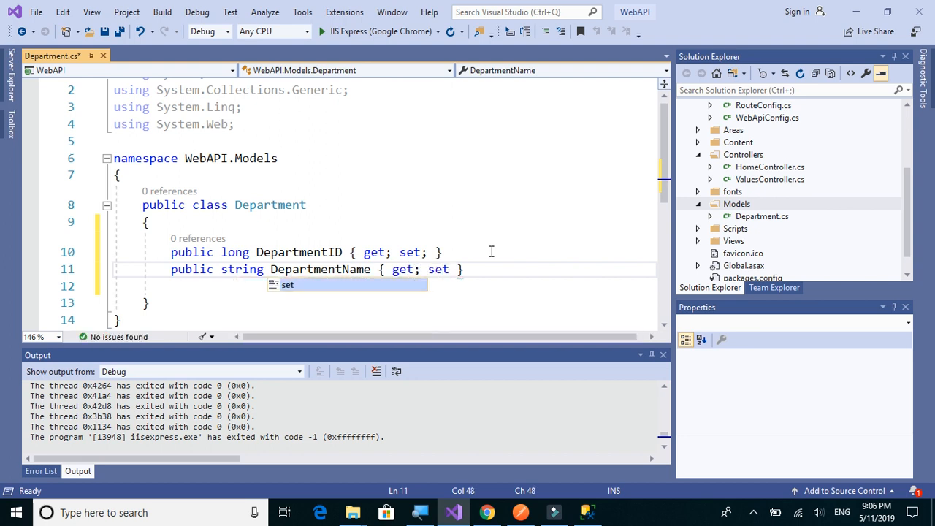
pyautogui.write(';')
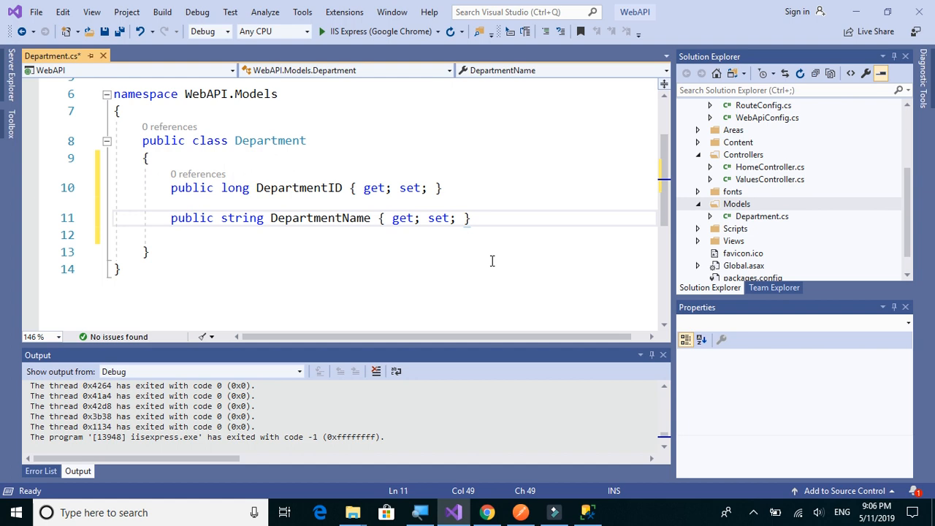
pyautogui.press('ctrl+s')
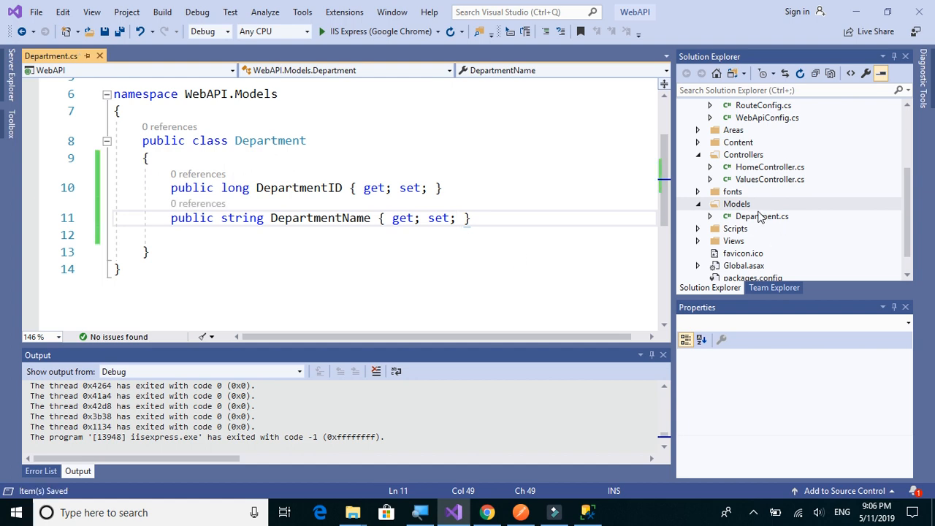
# Add another Class item named Employee.cs to the Models folder
pyautogui.click(760, 215)
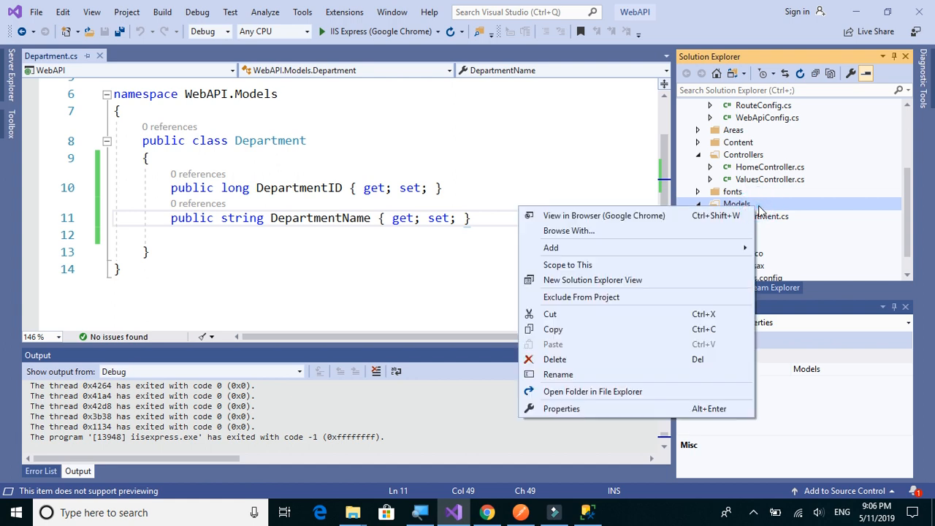
pyautogui.click(550, 247)
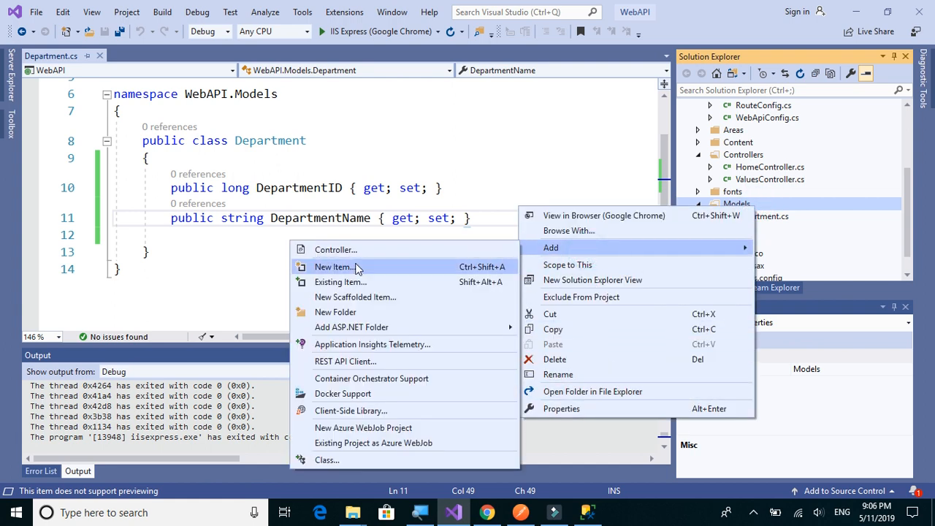
pyautogui.moveTo(325, 459)
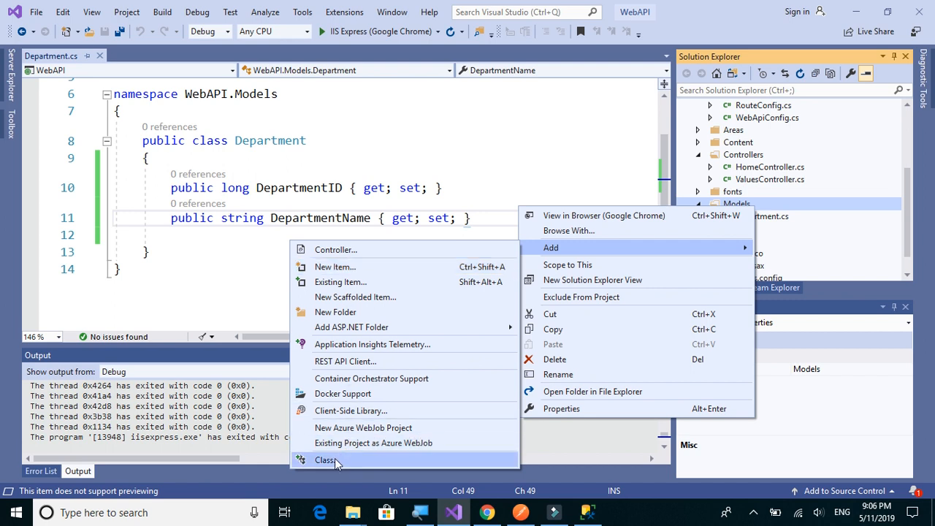
pyautogui.click(325, 459)
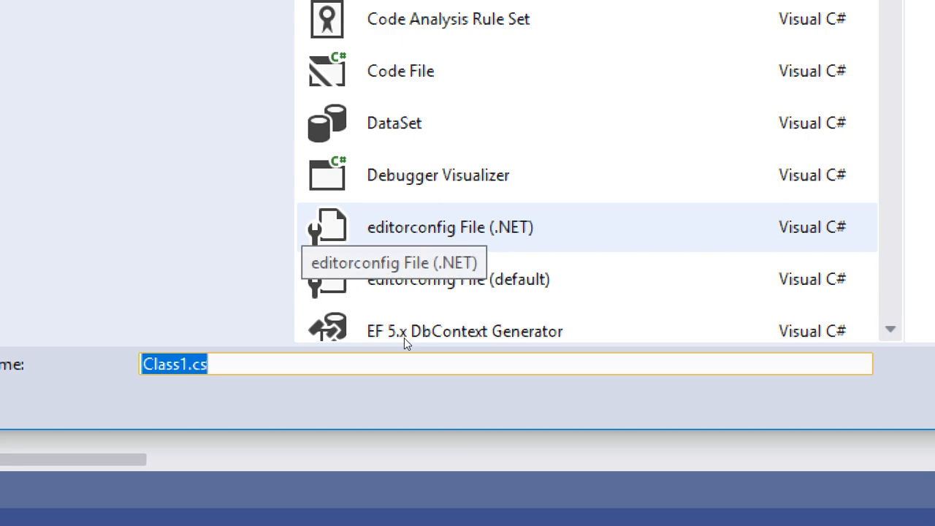
pyautogui.moveTo(266, 371)
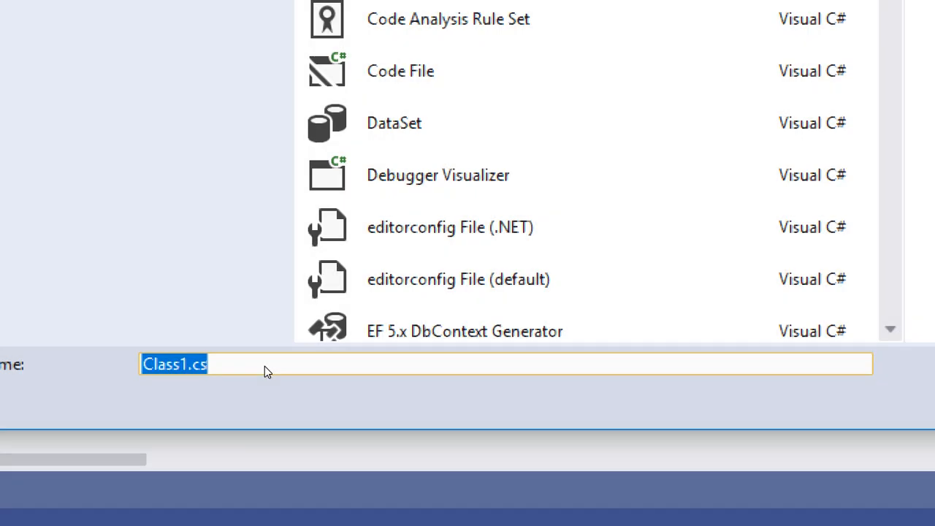
pyautogui.click(182, 363)
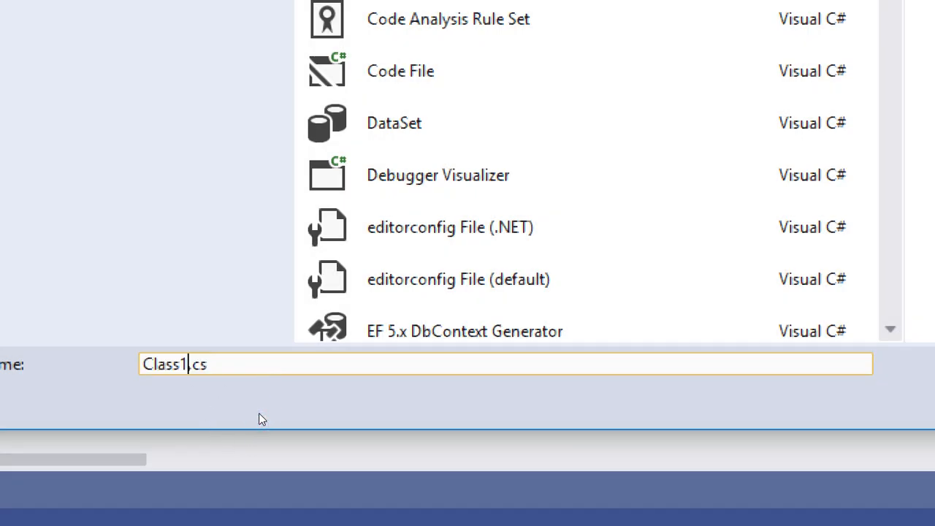
pyautogui.write('Em')
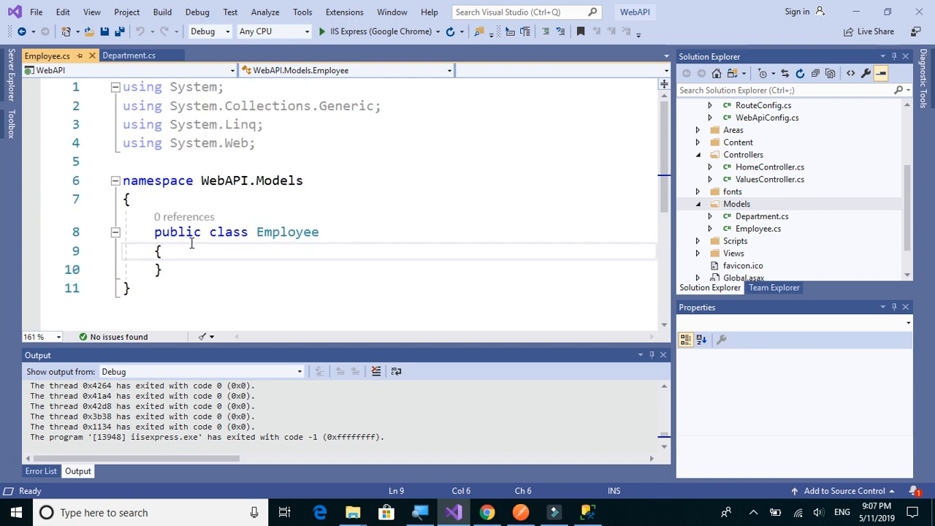
# Add a 'public long EmployeeID { get; set; }' property to the Employee class
pyautogui.press('enter')
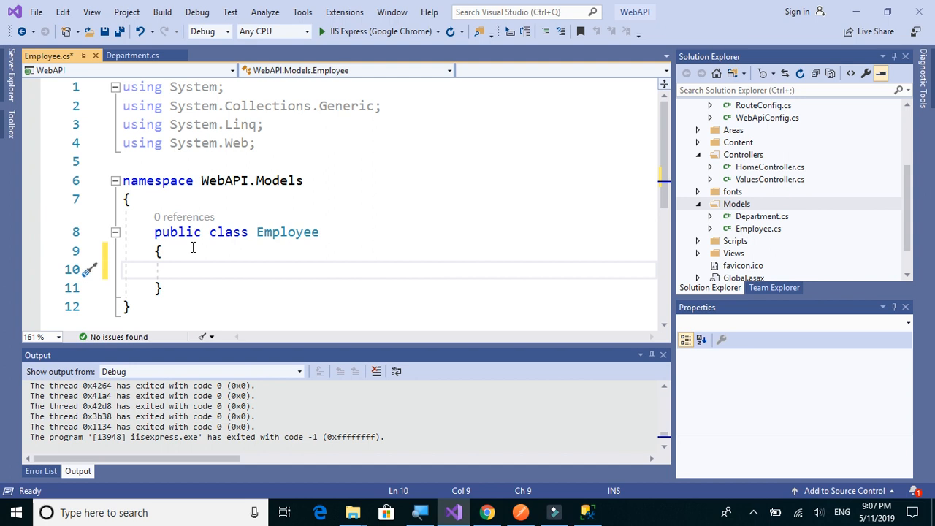
pyautogui.moveTo(186, 249)
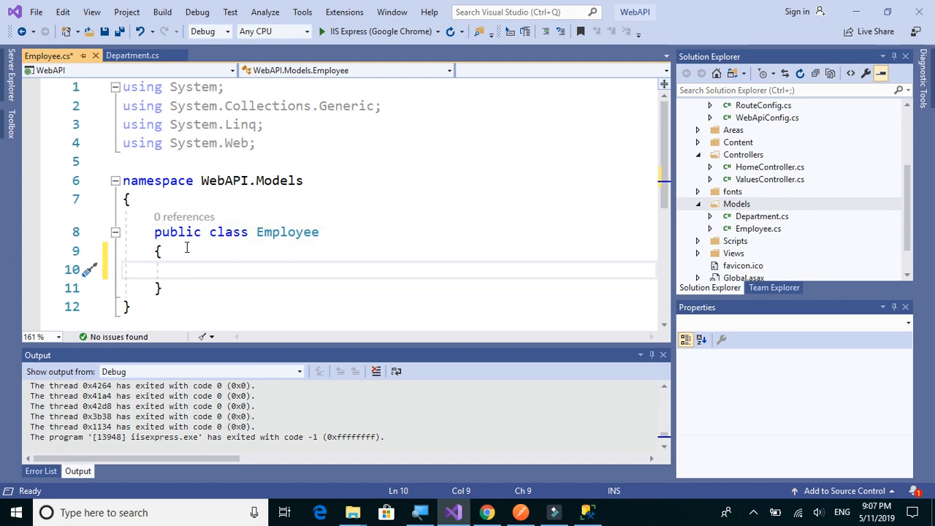
pyautogui.write('public l')
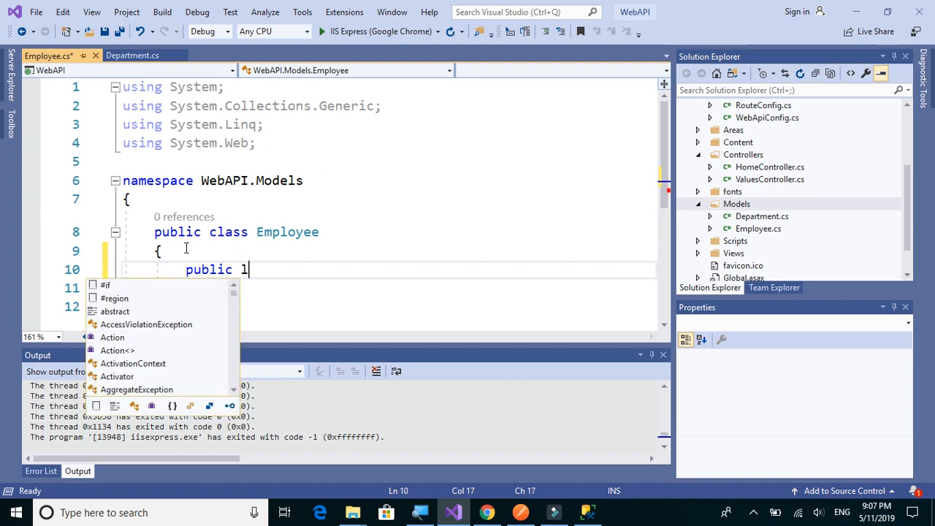
pyautogui.write('ong EmployeeID { ge')
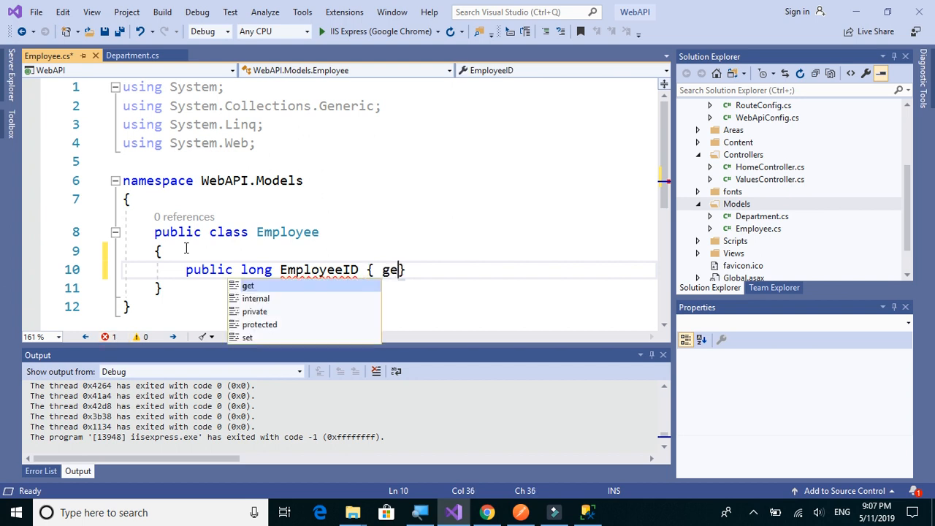
pyautogui.write('t; se')
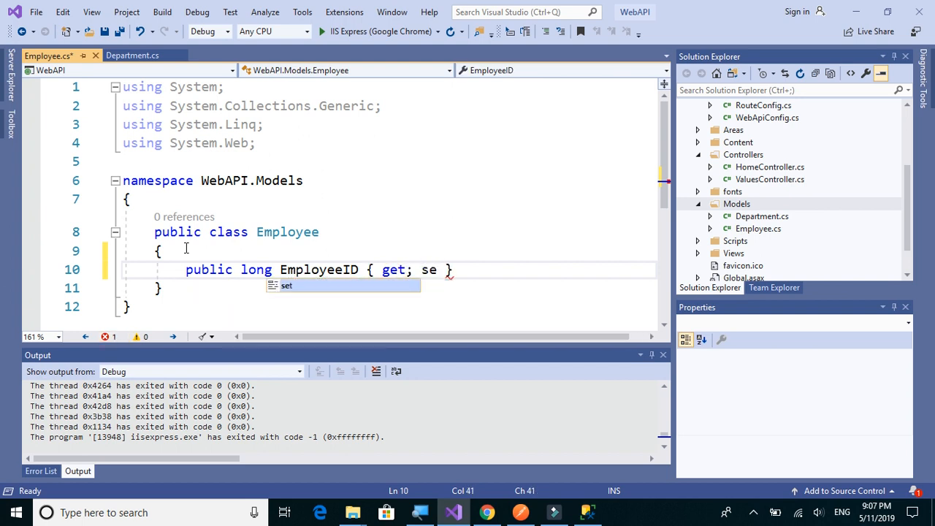
pyautogui.write('t;')
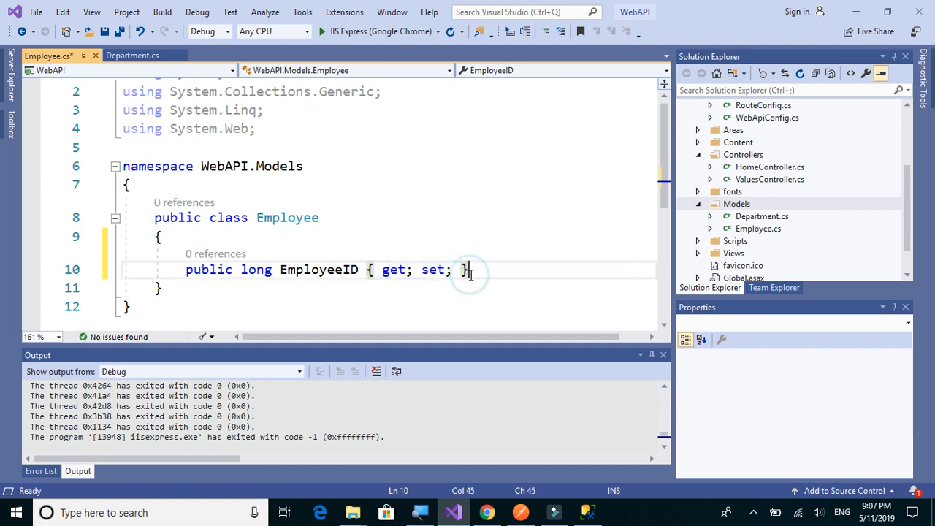
# Add string EmployeeName and Department auto-properties to the Employee class
pyautogui.write('public')
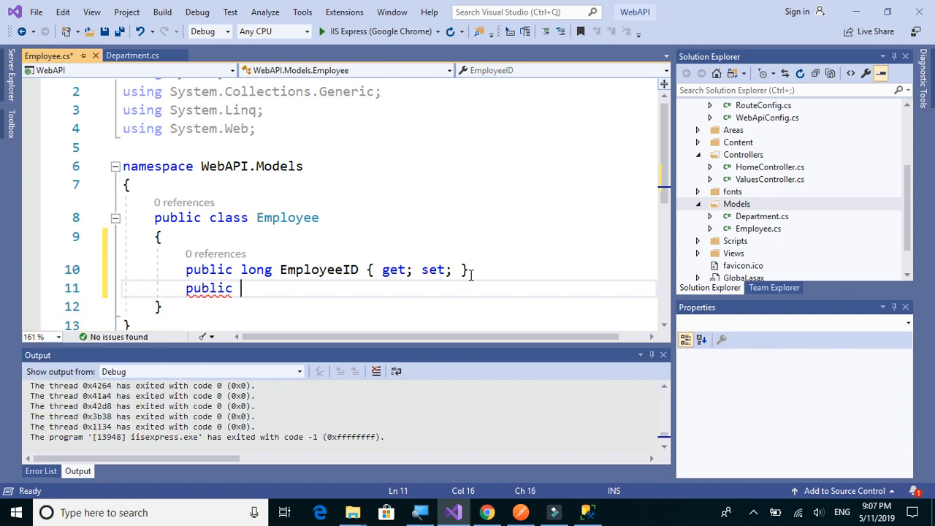
pyautogui.write('string')
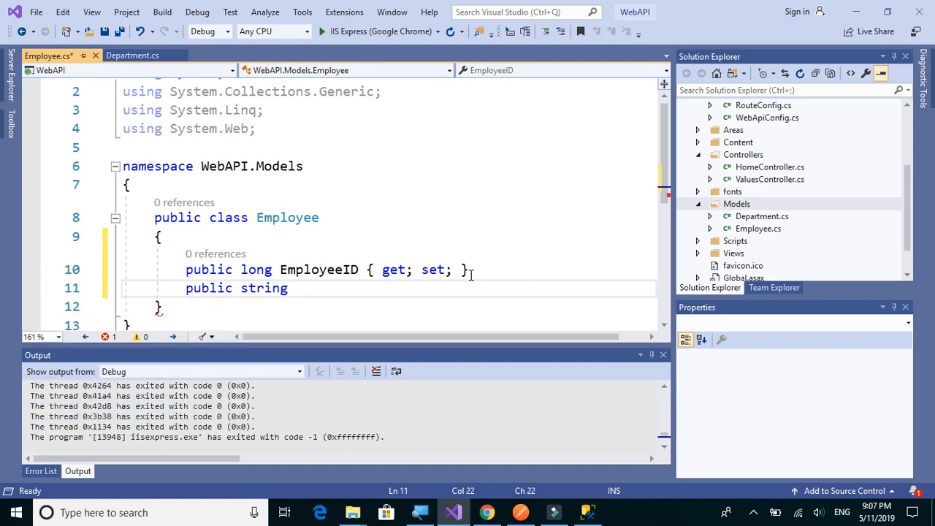
pyautogui.write('EmployeeName')
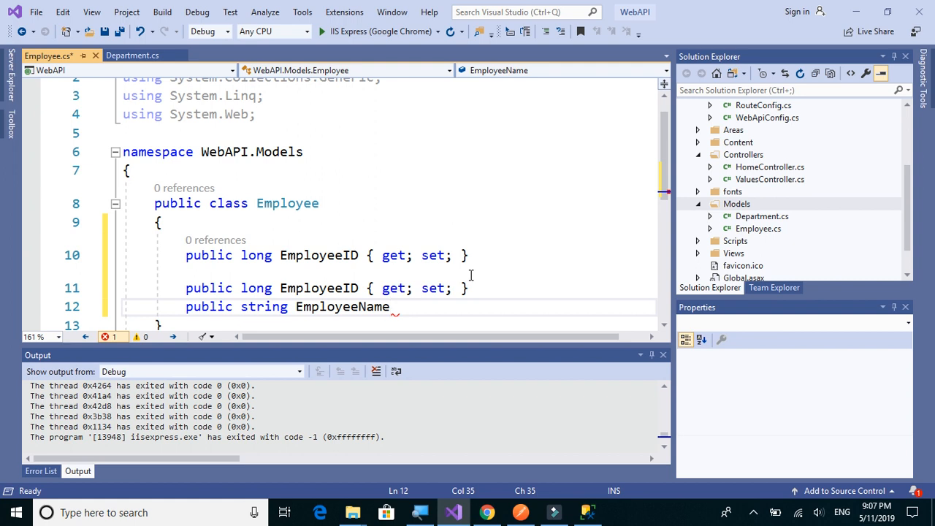
pyautogui.doubleClick(342, 305)
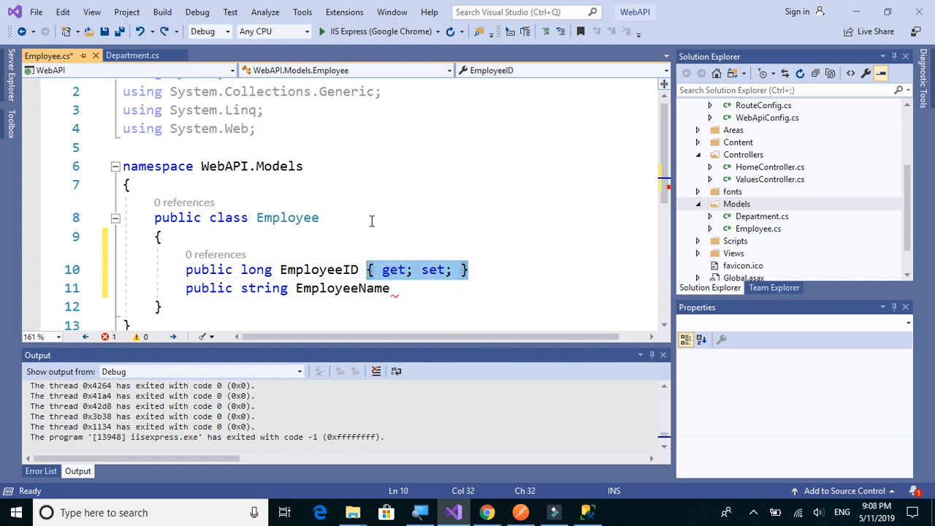
pyautogui.write('{ get; set; }')
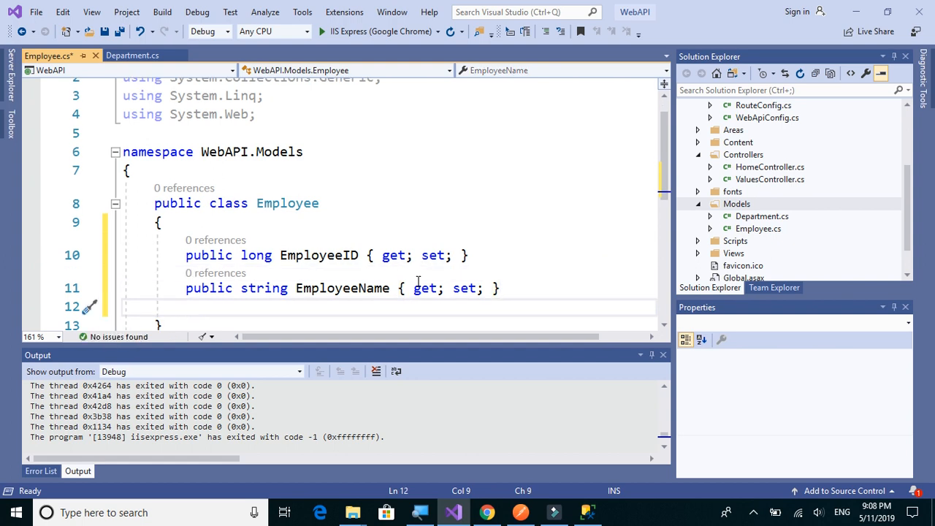
pyautogui.write('public')
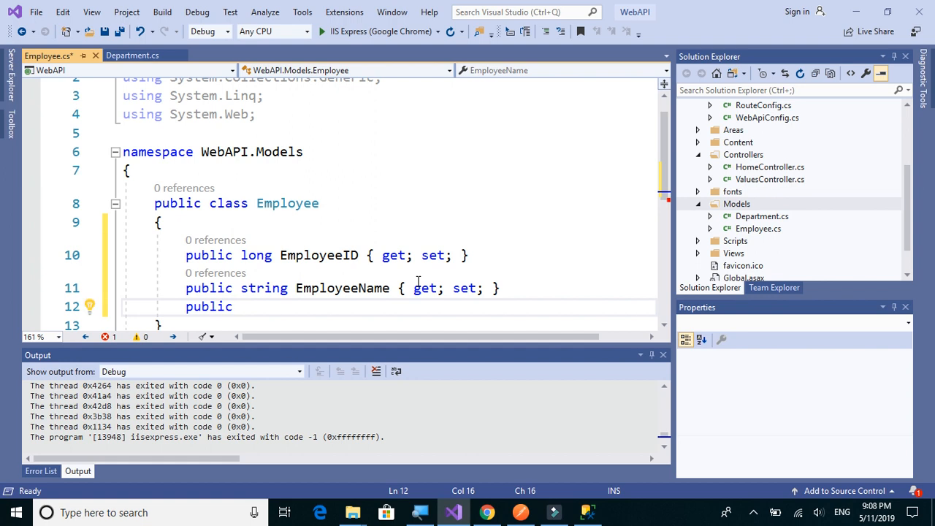
pyautogui.write('string')
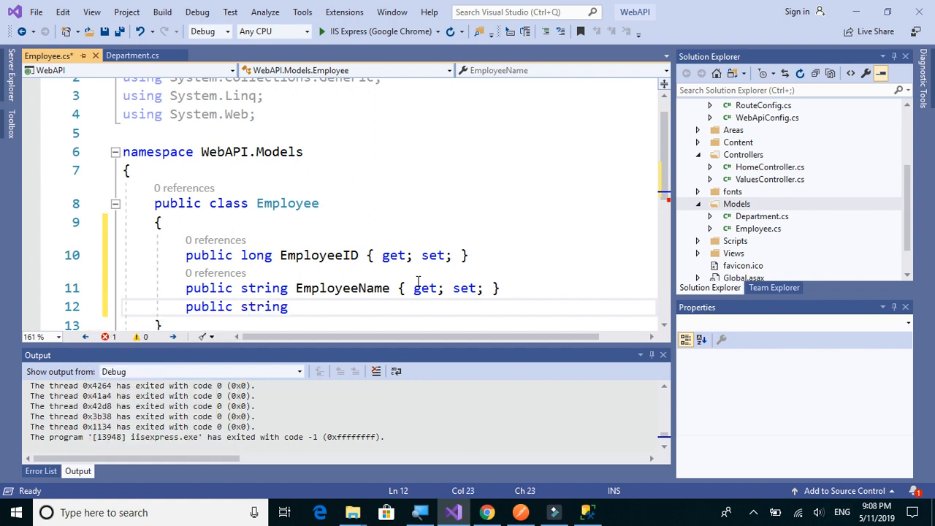
pyautogui.write('De')
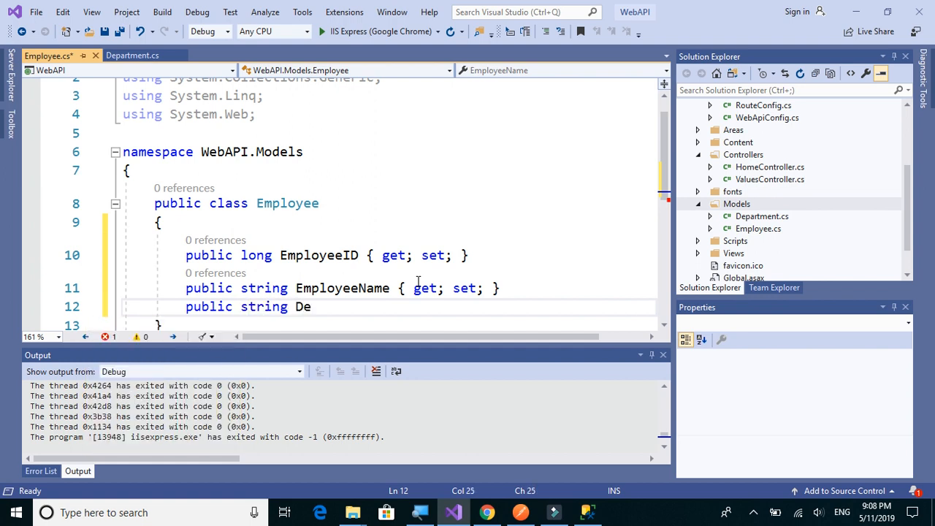
pyautogui.write('partm')
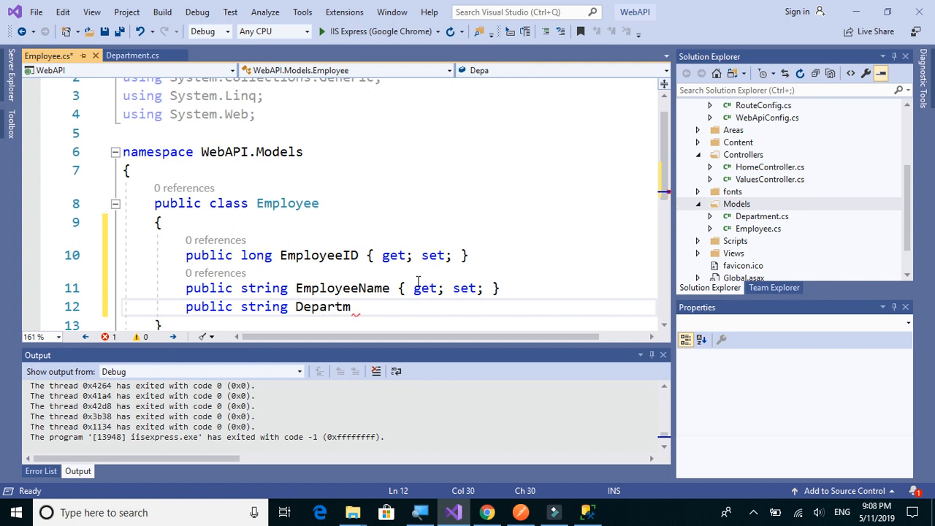
pyautogui.write('ent { get; set; }')
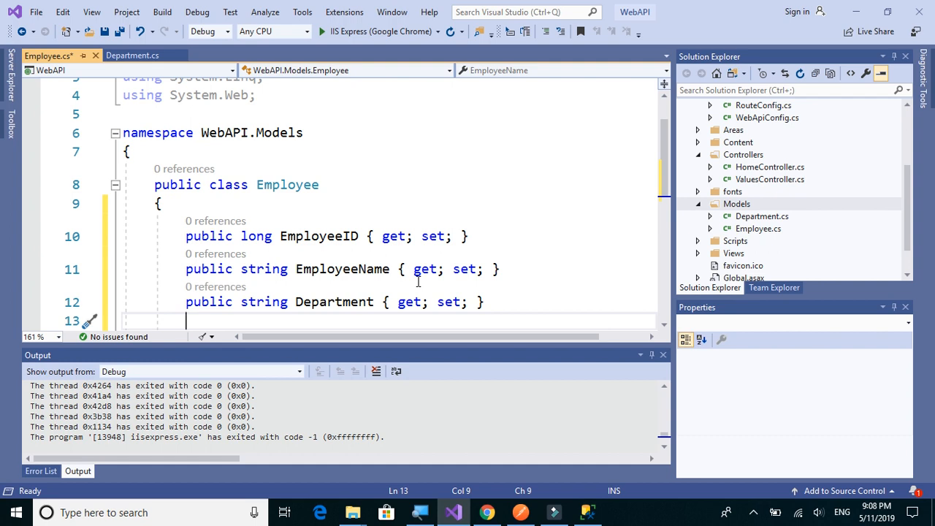
# Begin a public string MailID property, then view the Employees table columns in SSMS
pyautogui.write('pub')
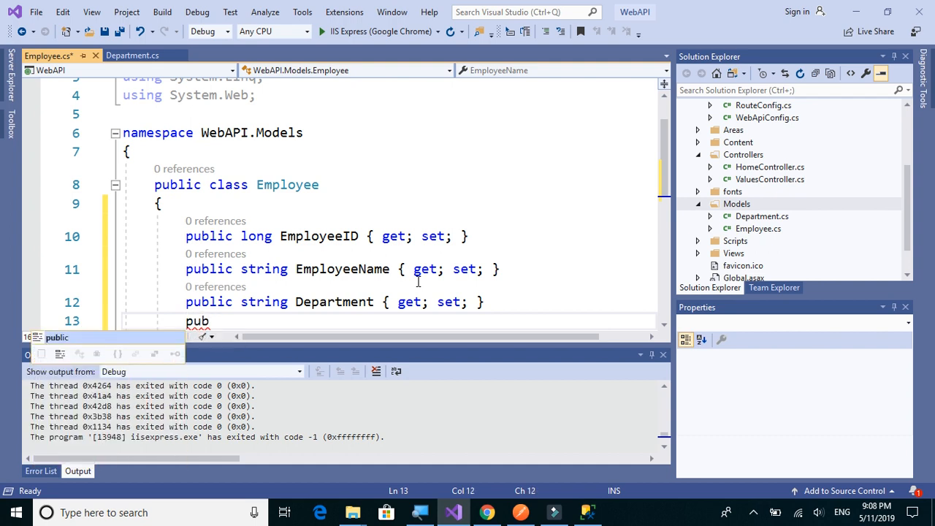
pyautogui.write('li')
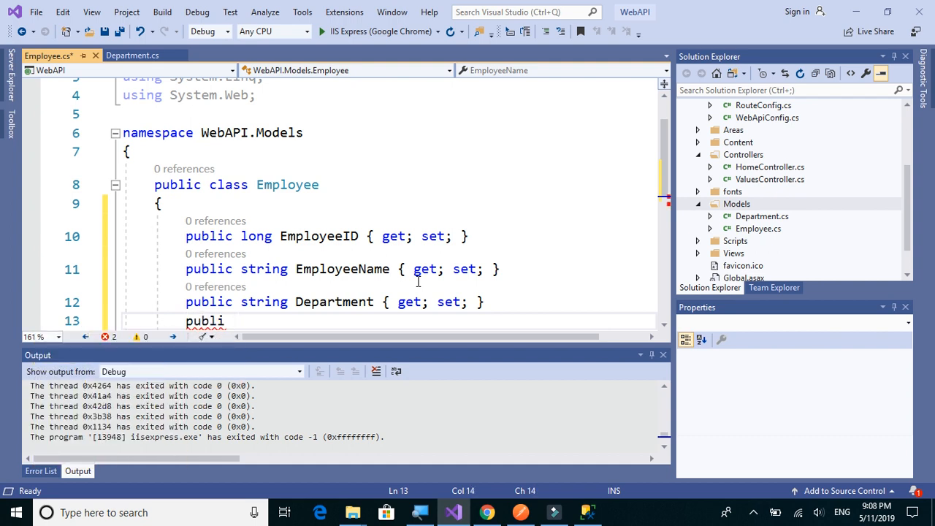
pyautogui.write('string')
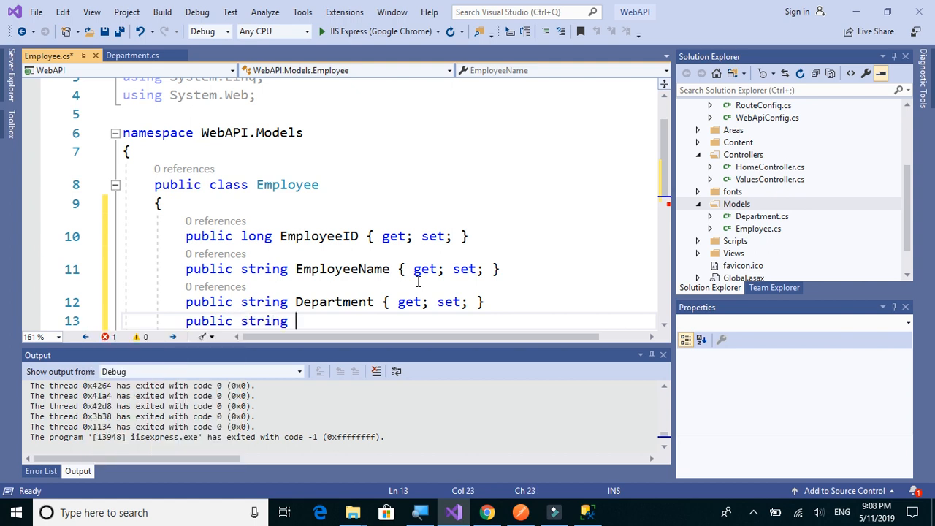
pyautogui.write('MailID')
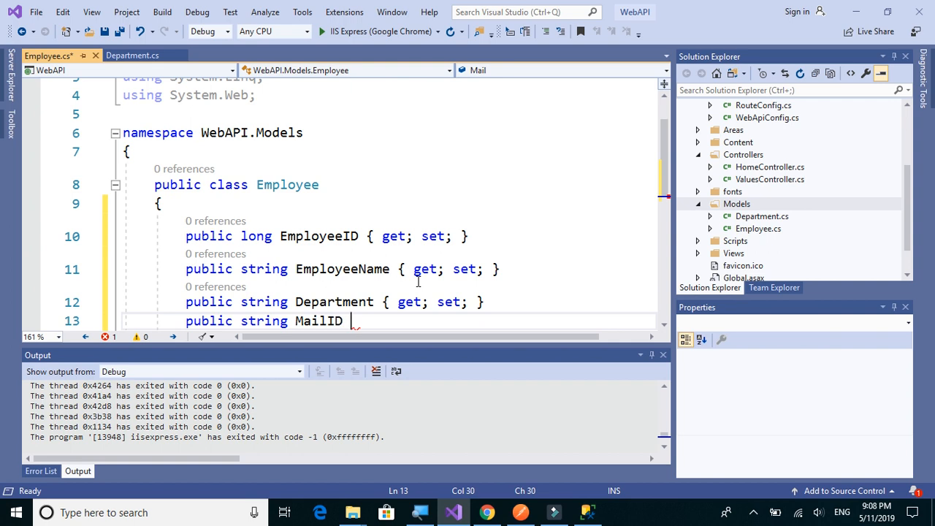
pyautogui.click(586, 512)
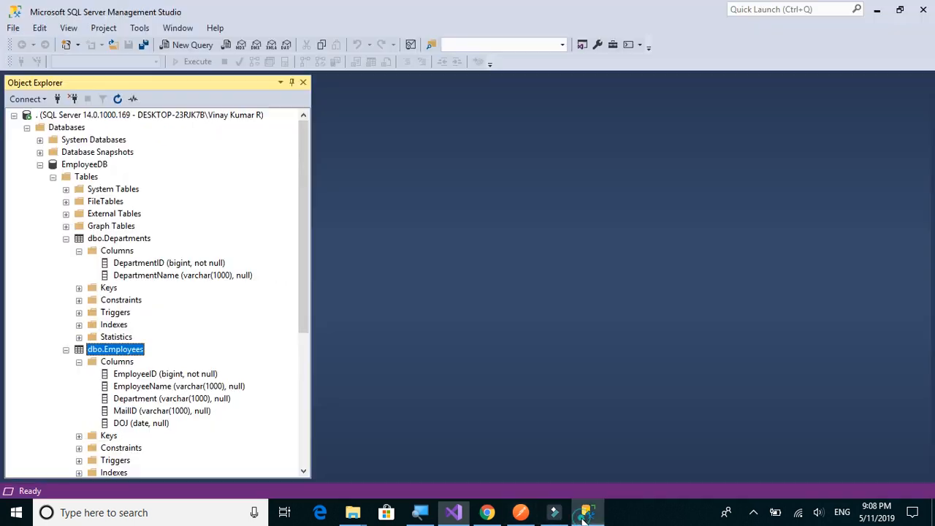
# Check the Employees DOJ column's date, null type, then return to Visual Studio
pyautogui.click(141, 422)
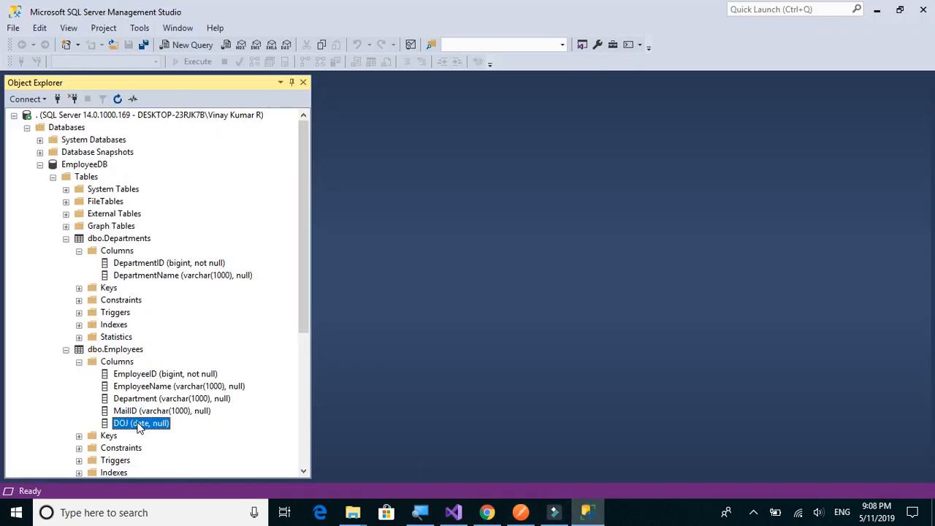
pyautogui.click(453, 512)
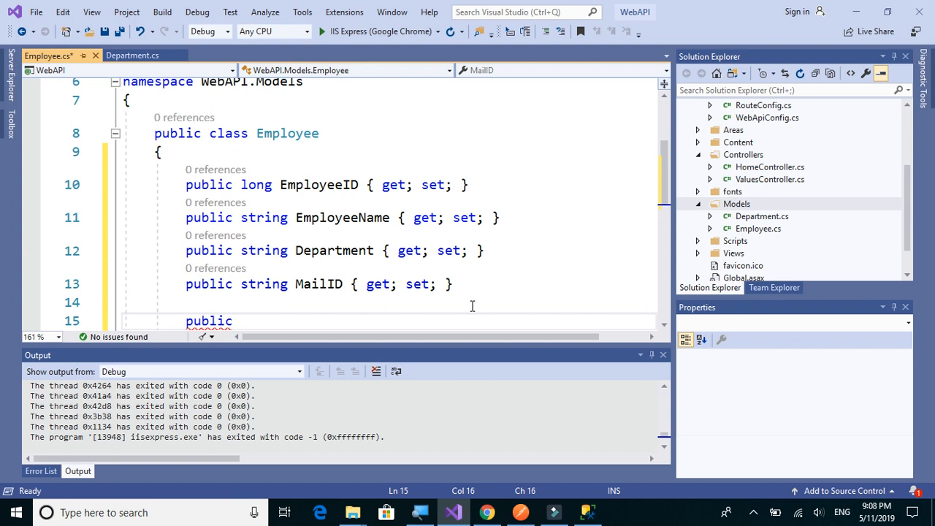
# Add a 'public DateTime? DOJ { get; set; }' property and save Employee.cs
pyautogui.write('Da')
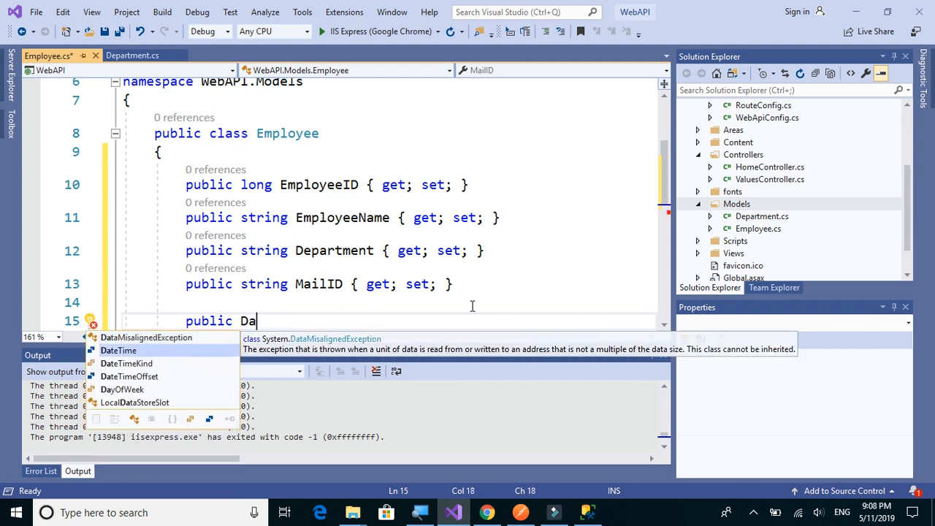
pyautogui.write('teTime?')
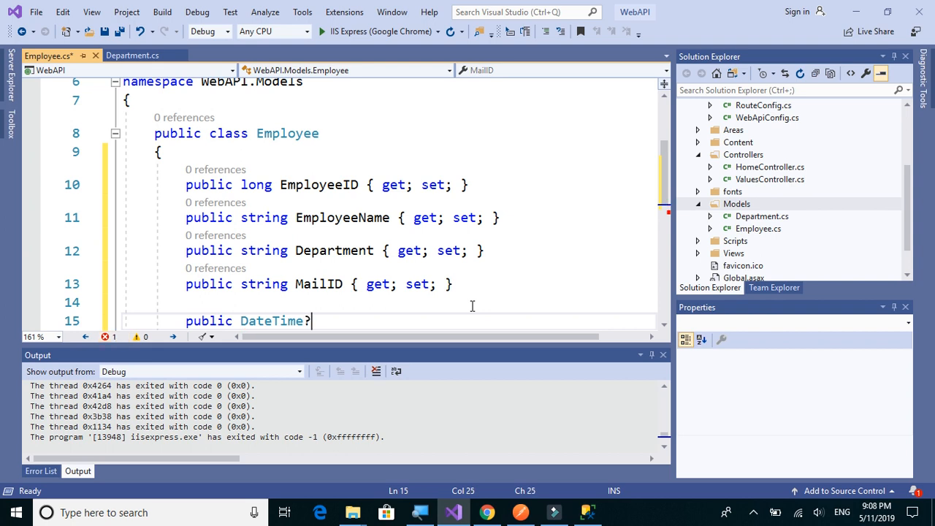
pyautogui.write('" "')
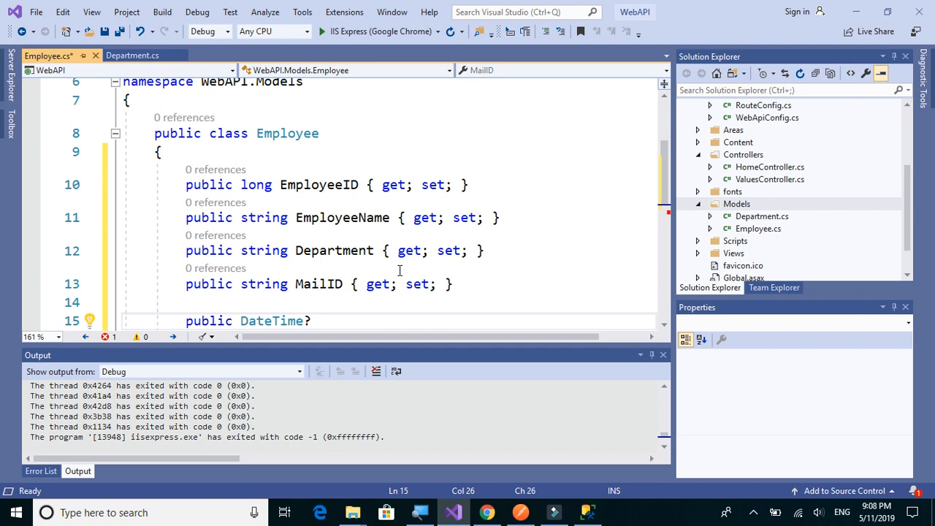
pyautogui.write('DO')
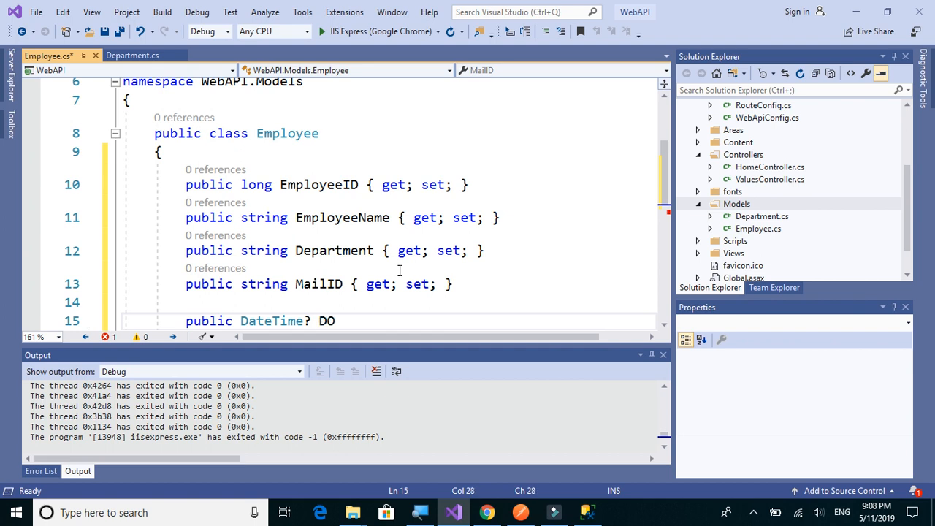
pyautogui.write('J')
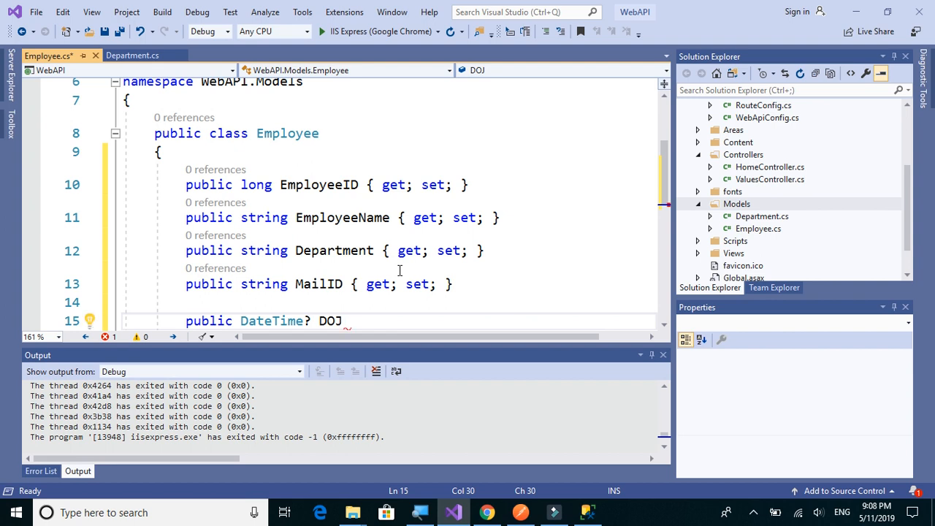
pyautogui.write('{ get; set; }')
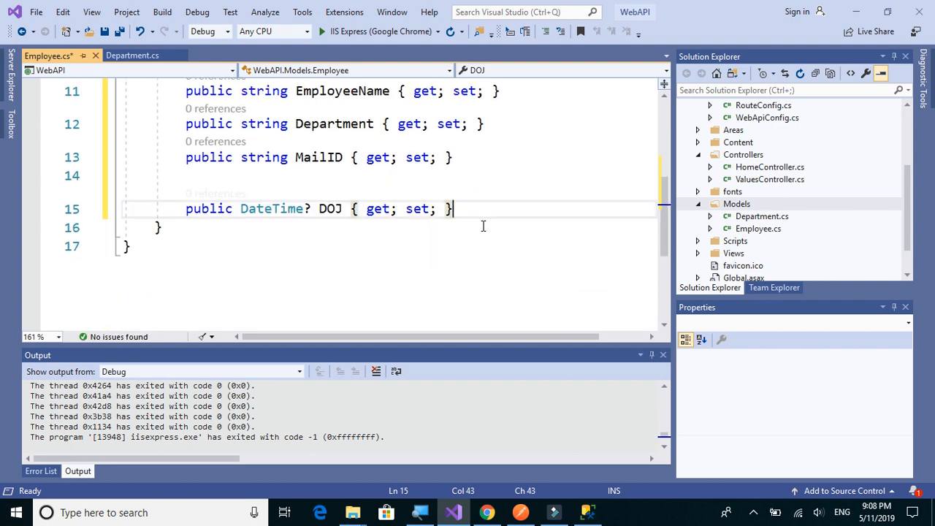
pyautogui.press('ctrl+s')
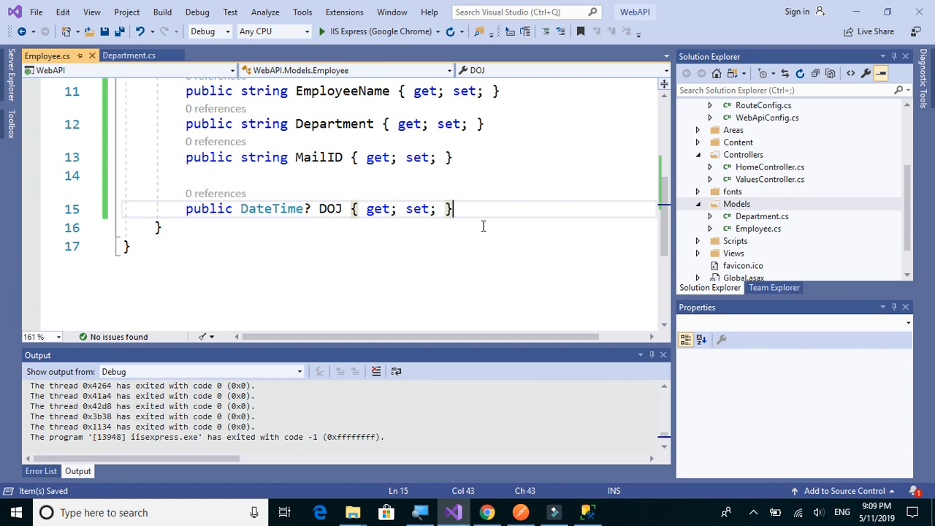